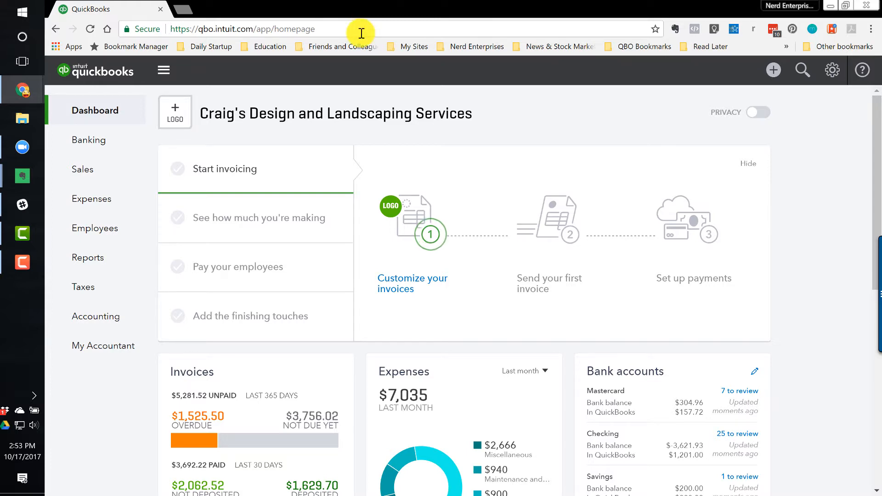
mouse_move(355, 7)
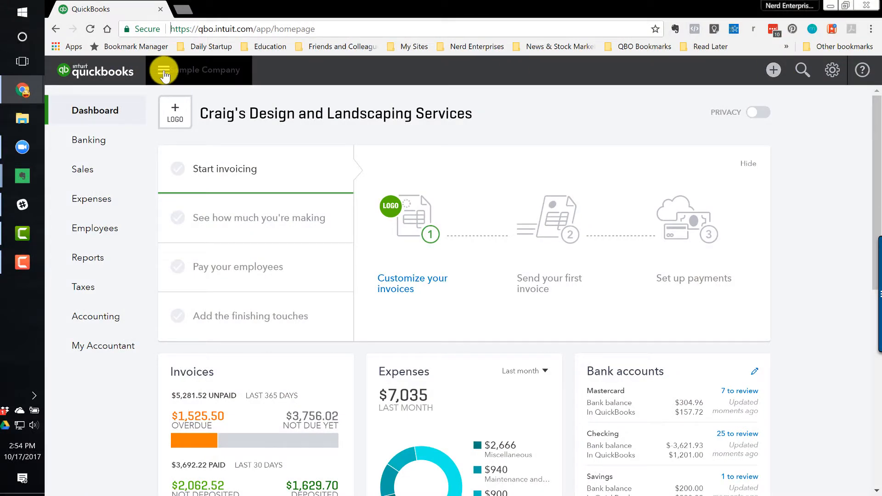
Toggle the navigation menu, then open Banking with the Mastercard, Checking and Savings accounts
left_click(163, 71)
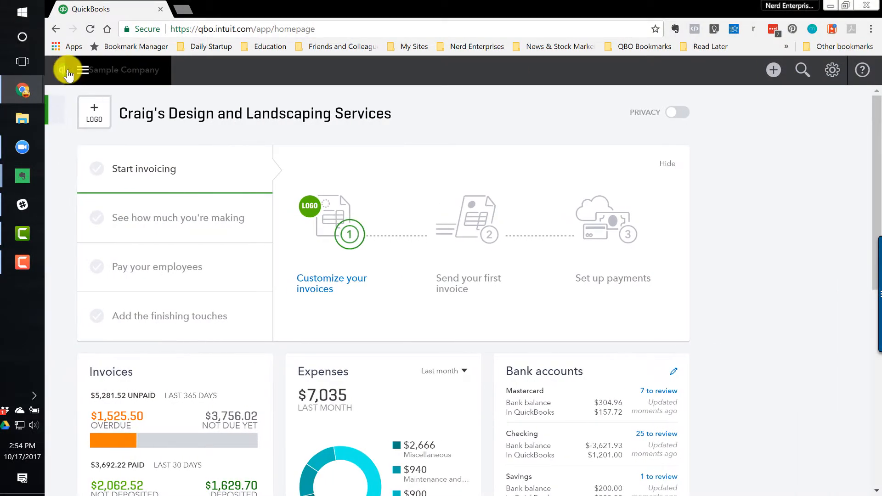
left_click(83, 70)
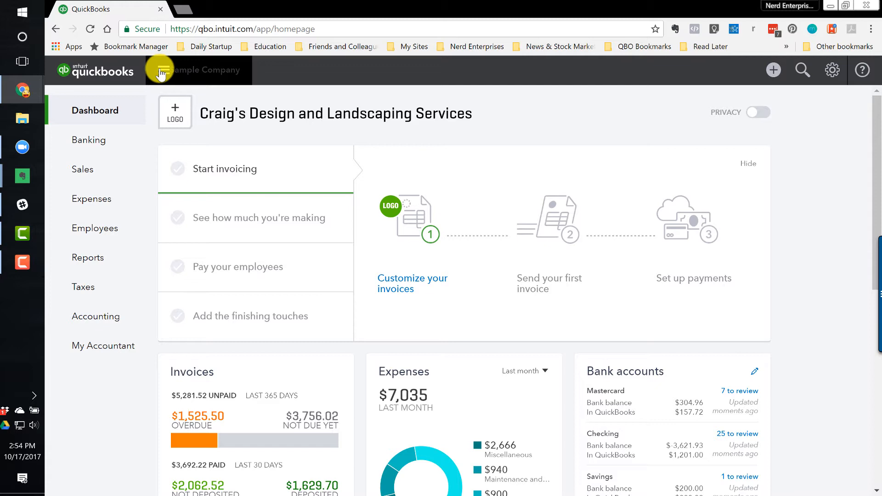
mouse_move(51, 156)
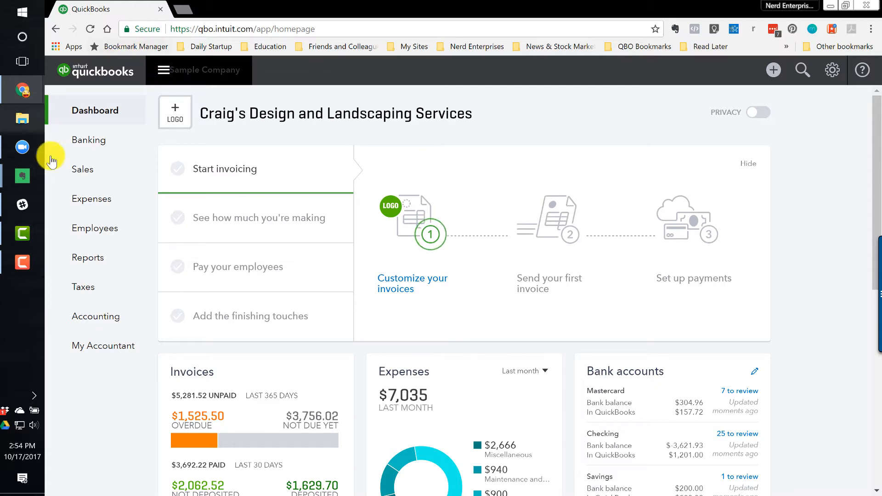
mouse_move(84, 142)
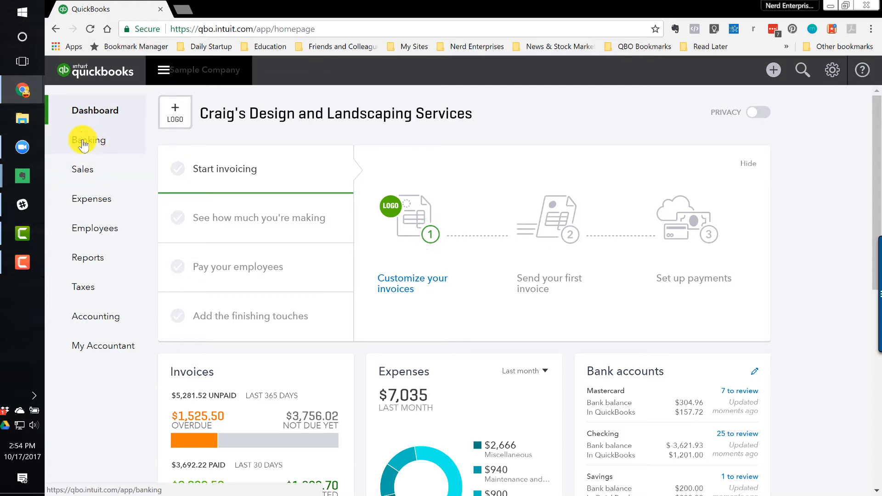
left_click(88, 140)
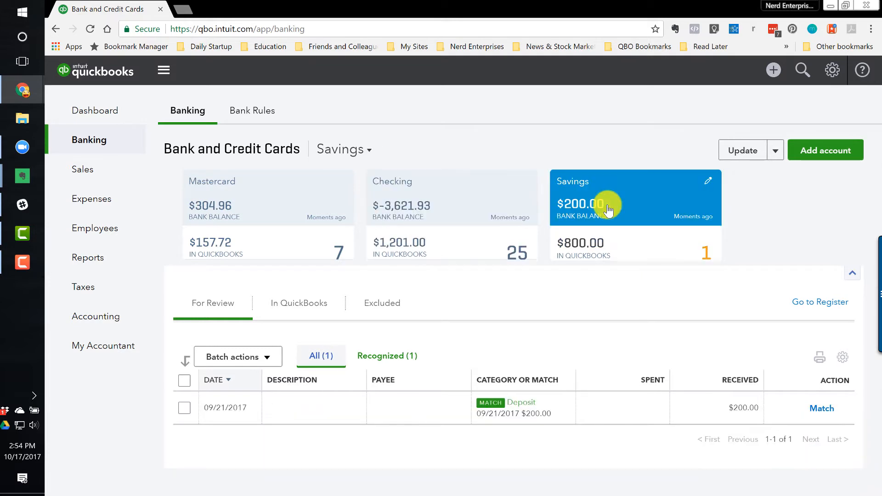
mouse_move(828, 156)
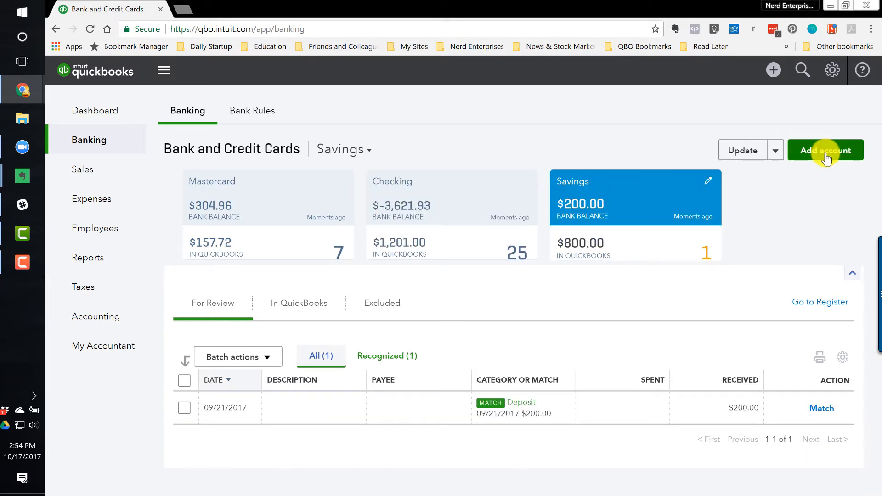
mouse_move(829, 158)
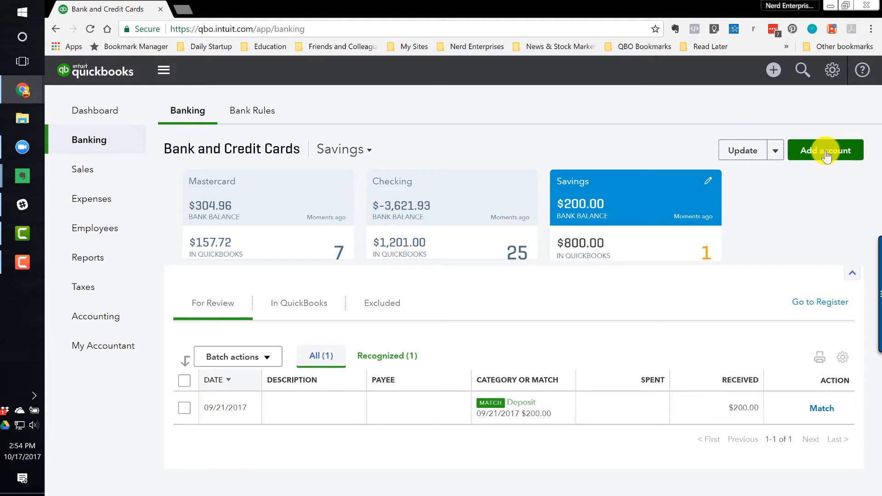
mouse_move(822, 153)
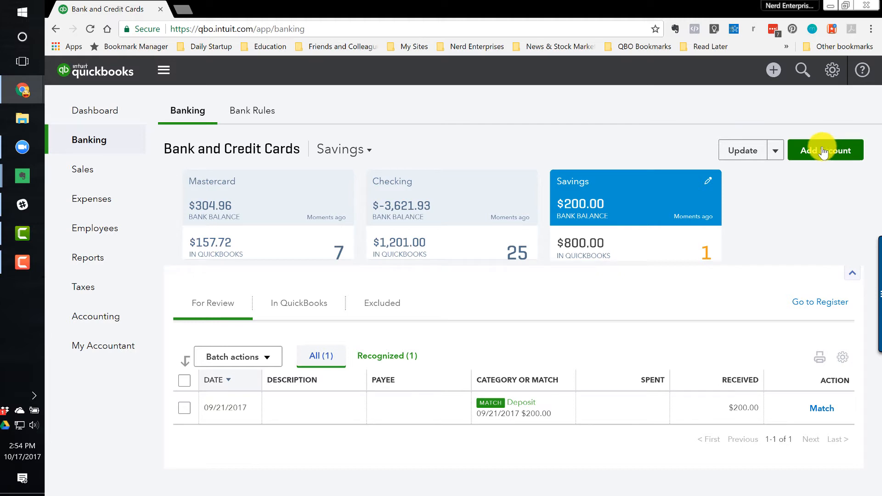
Show the Bank Rules list with the Fuel, Starbucks and Owner Mobile Phone rules, dismissing the tip
left_click(252, 110)
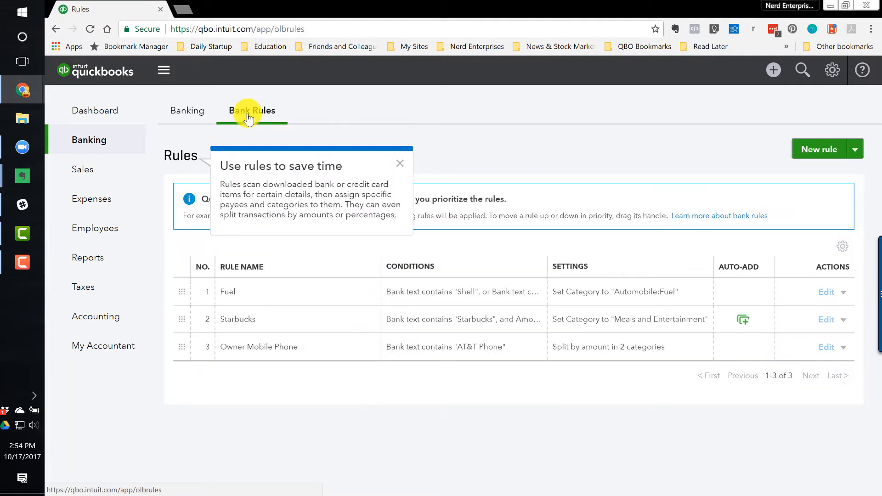
left_click(399, 163)
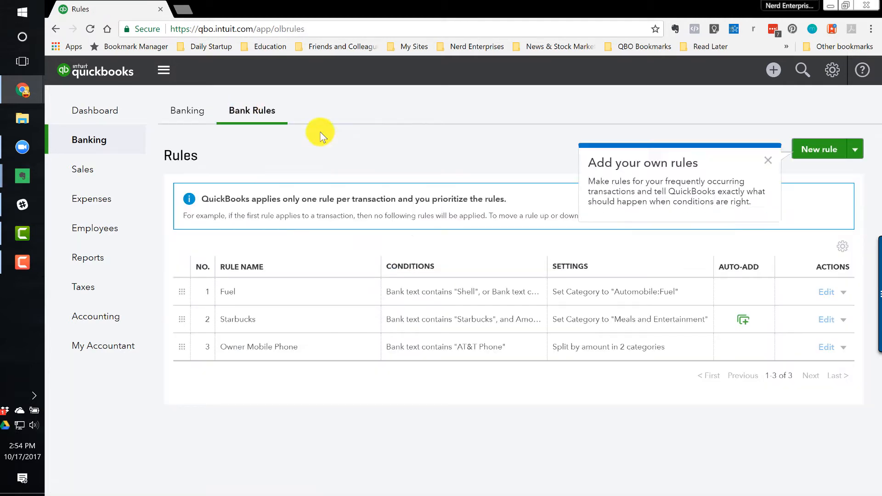
left_click(187, 111)
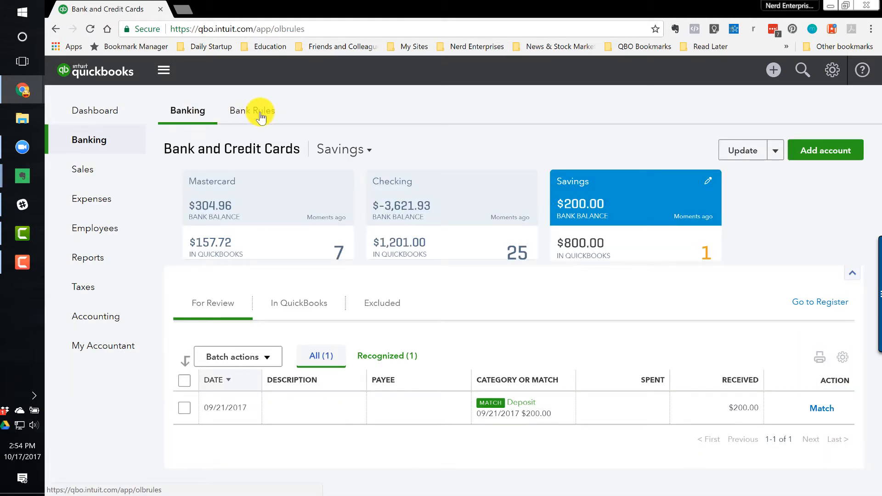
left_click(252, 110)
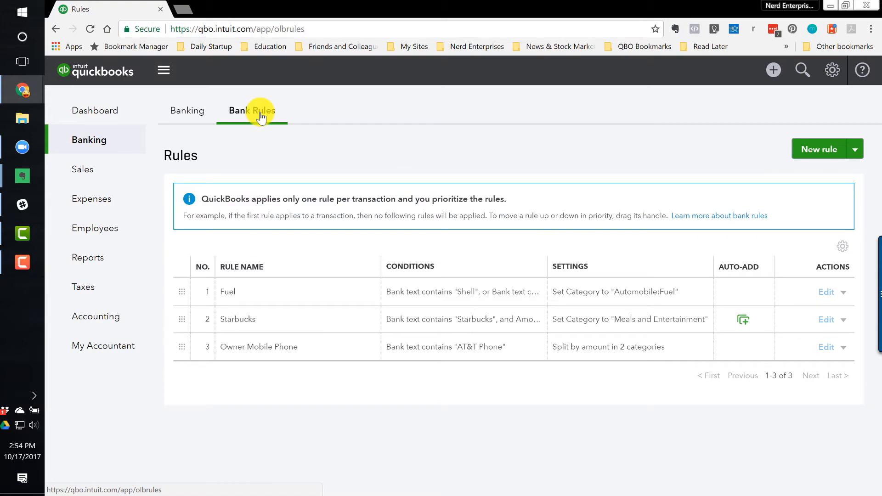